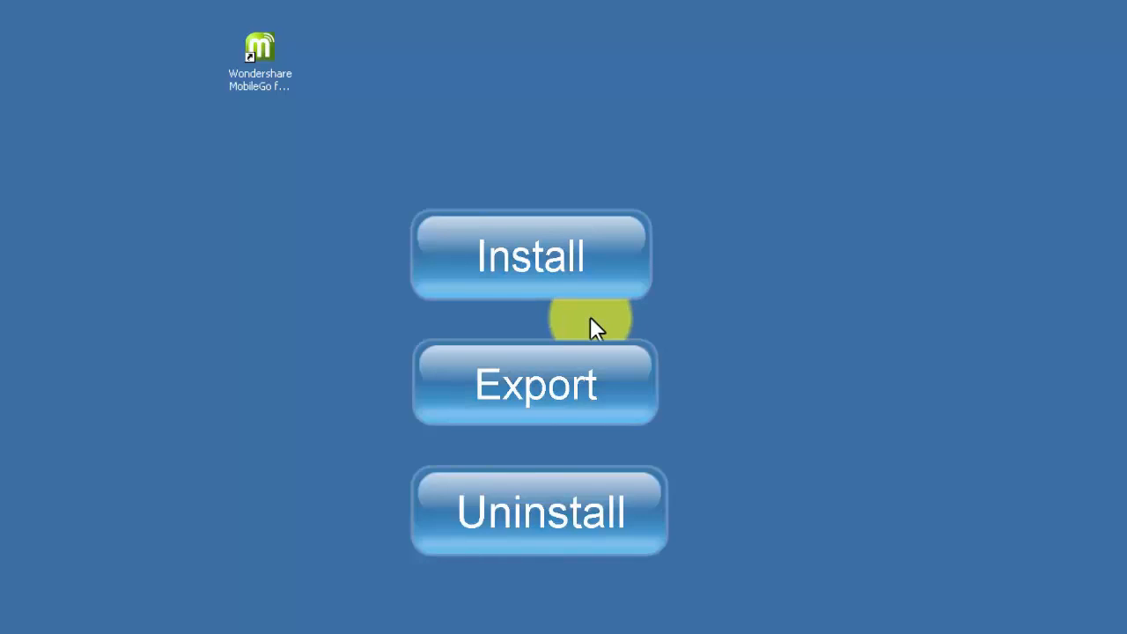
pyautogui.moveTo(431, 203)
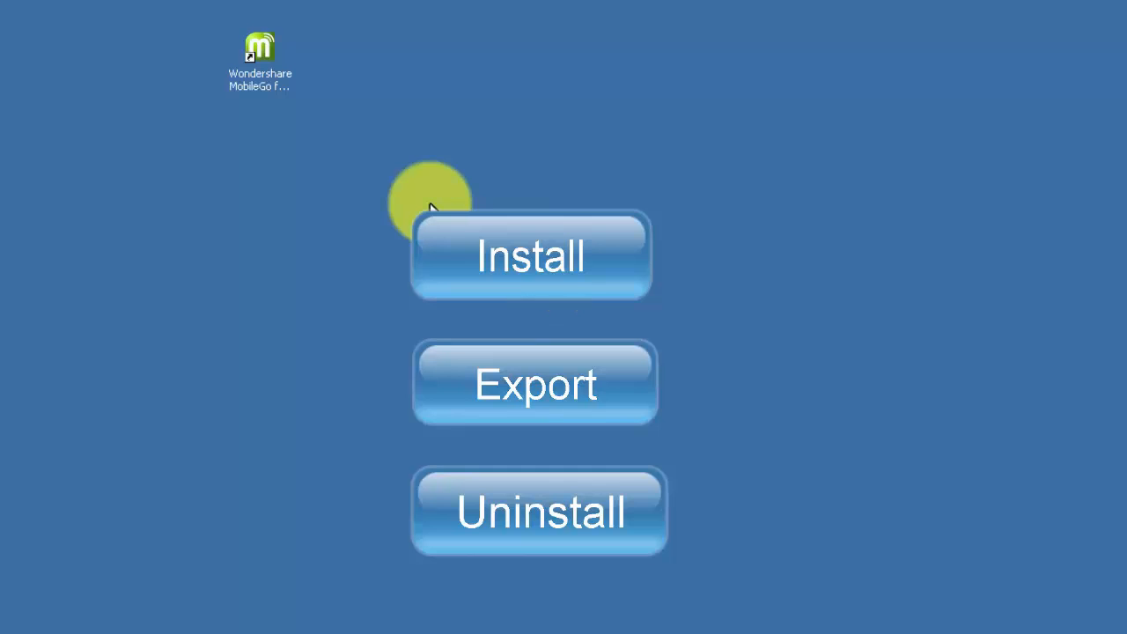
pyautogui.moveTo(430, 201)
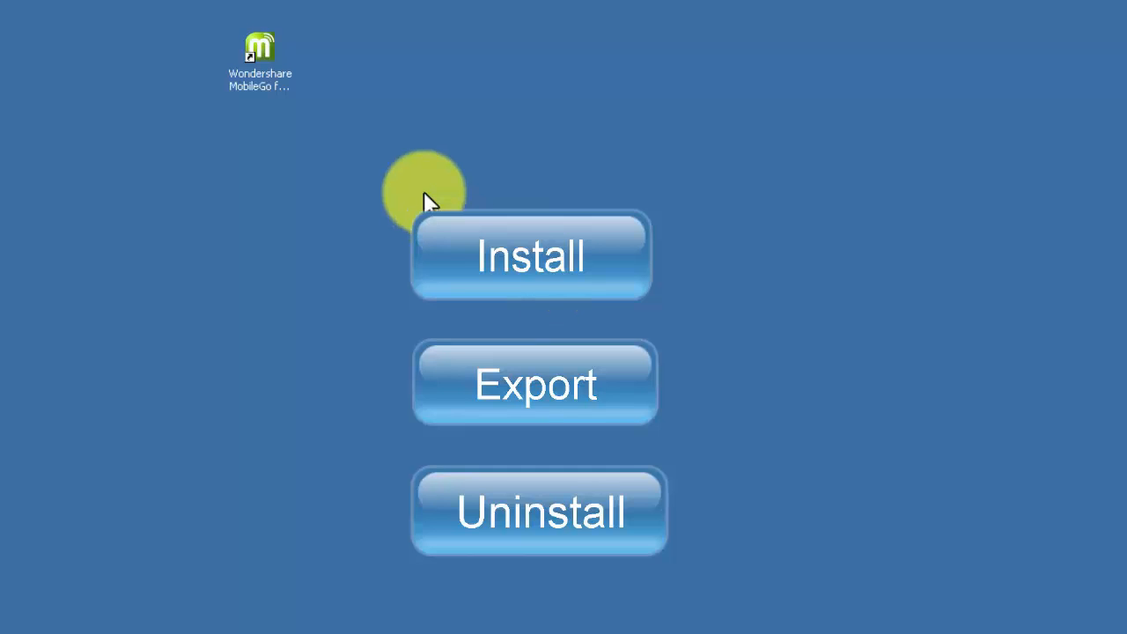
pyautogui.moveTo(370, 207)
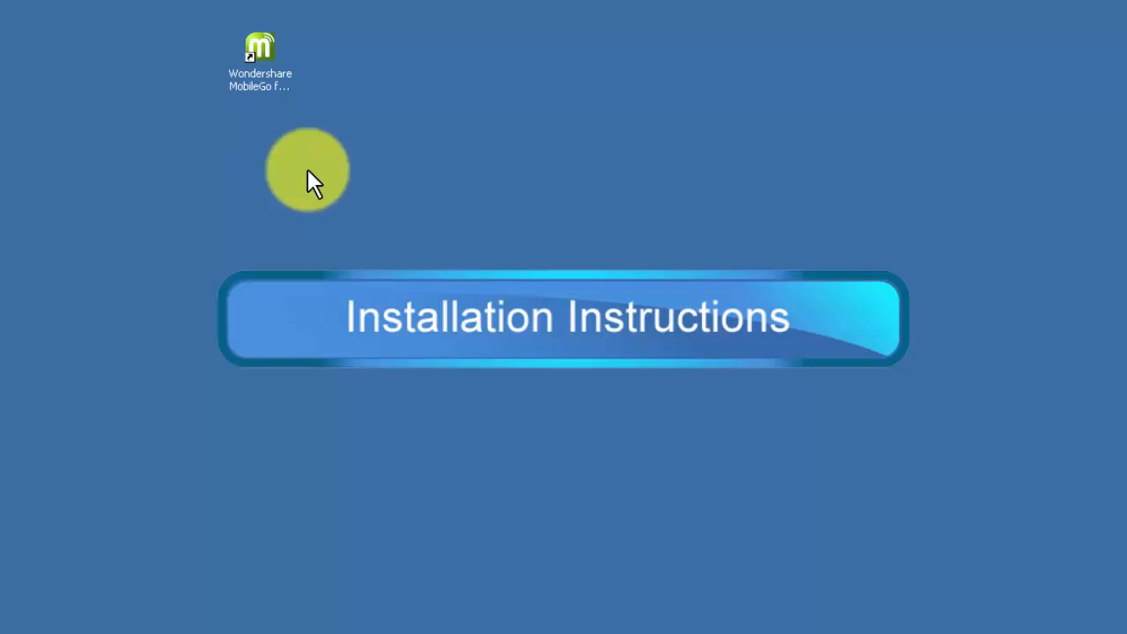
# - Launch Wondershare MobileGo from its desktop shortcut
pyautogui.click(260, 62)
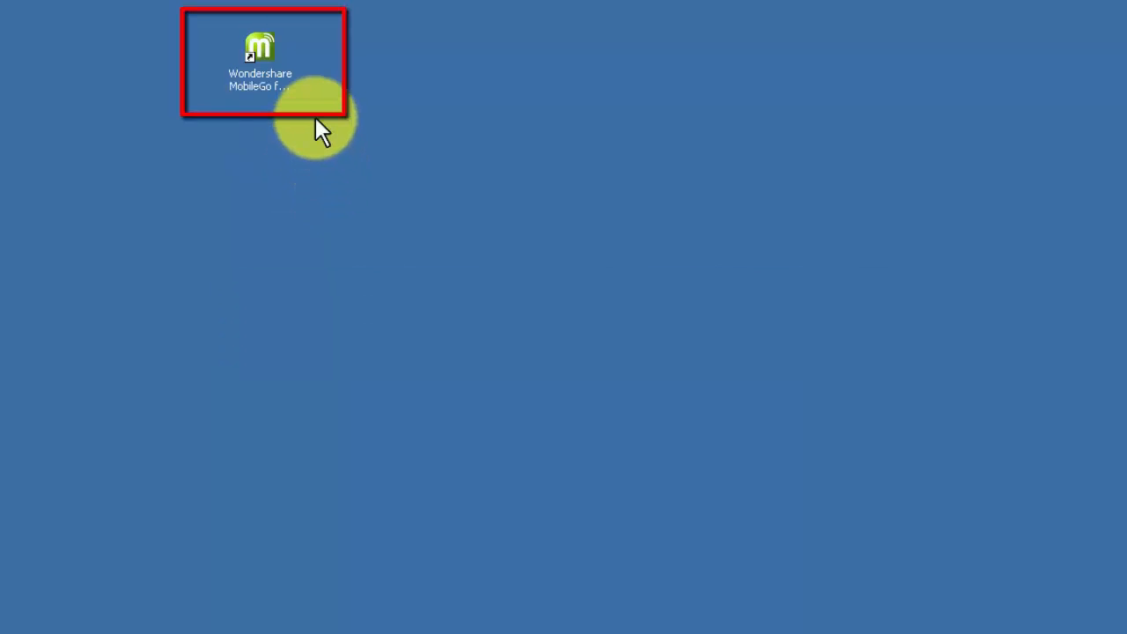
pyautogui.doubleClick(260, 53)
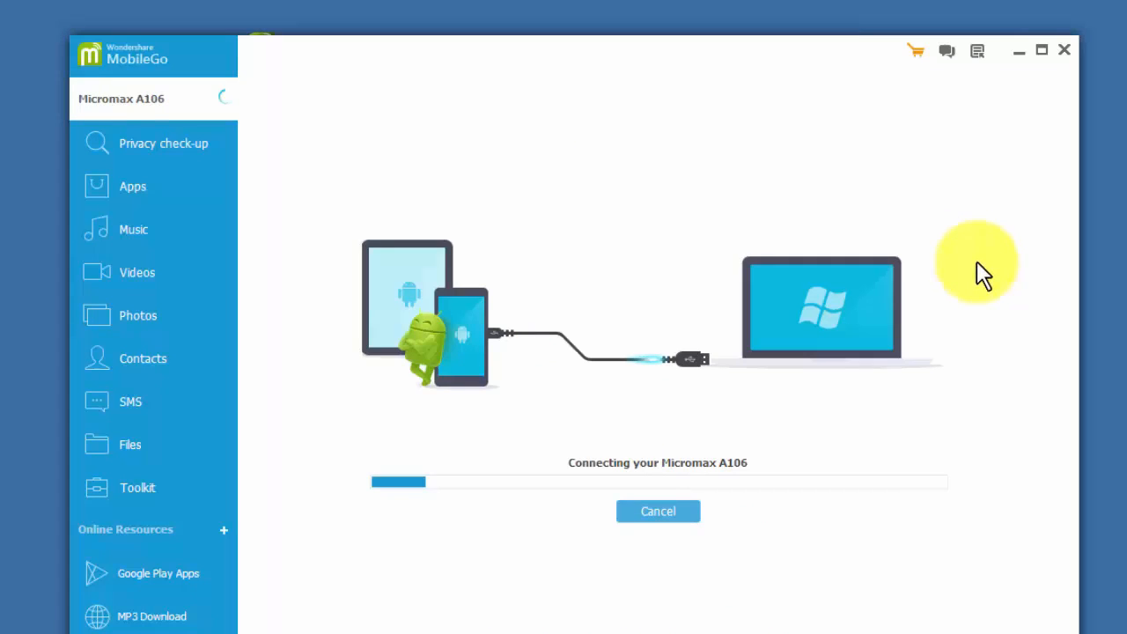
pyautogui.moveTo(921, 176)
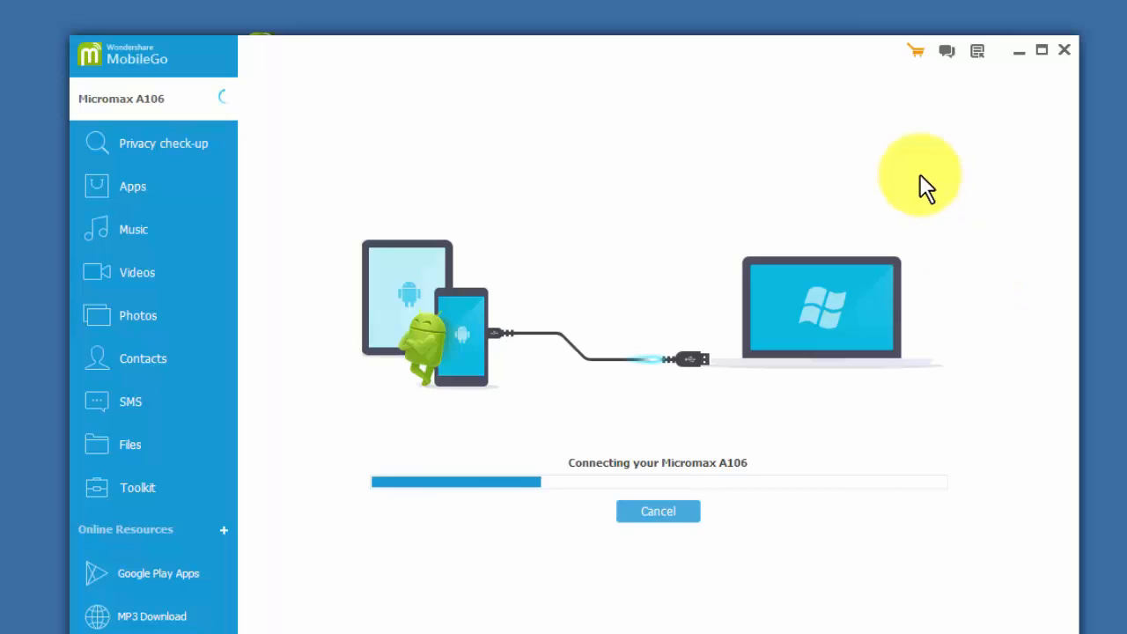
pyautogui.moveTo(887, 182)
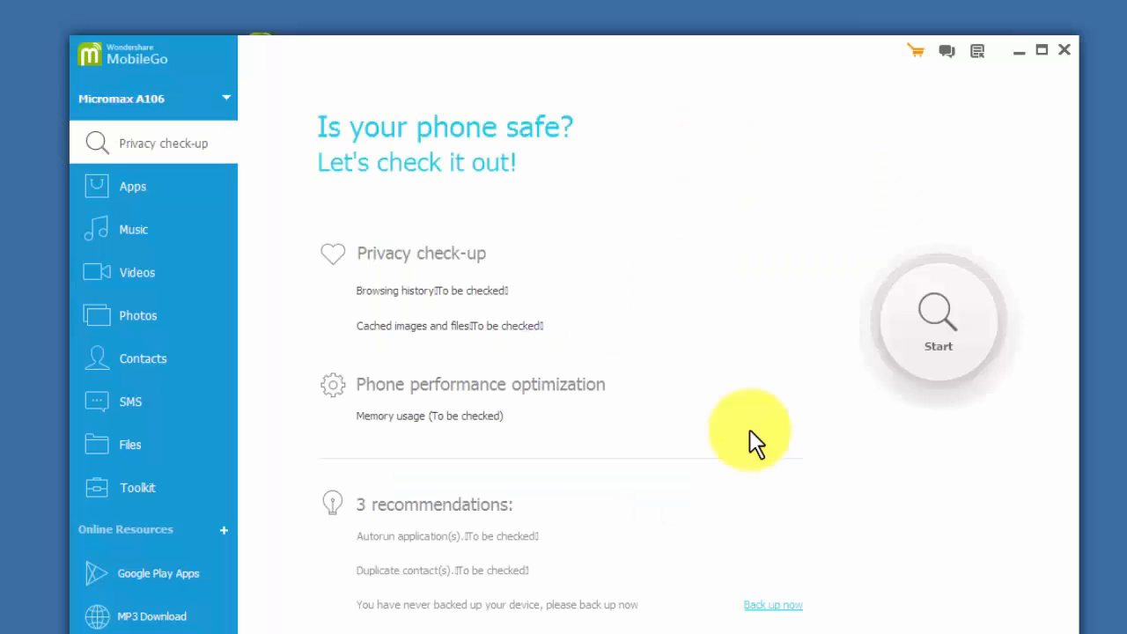
pyautogui.moveTo(701, 366)
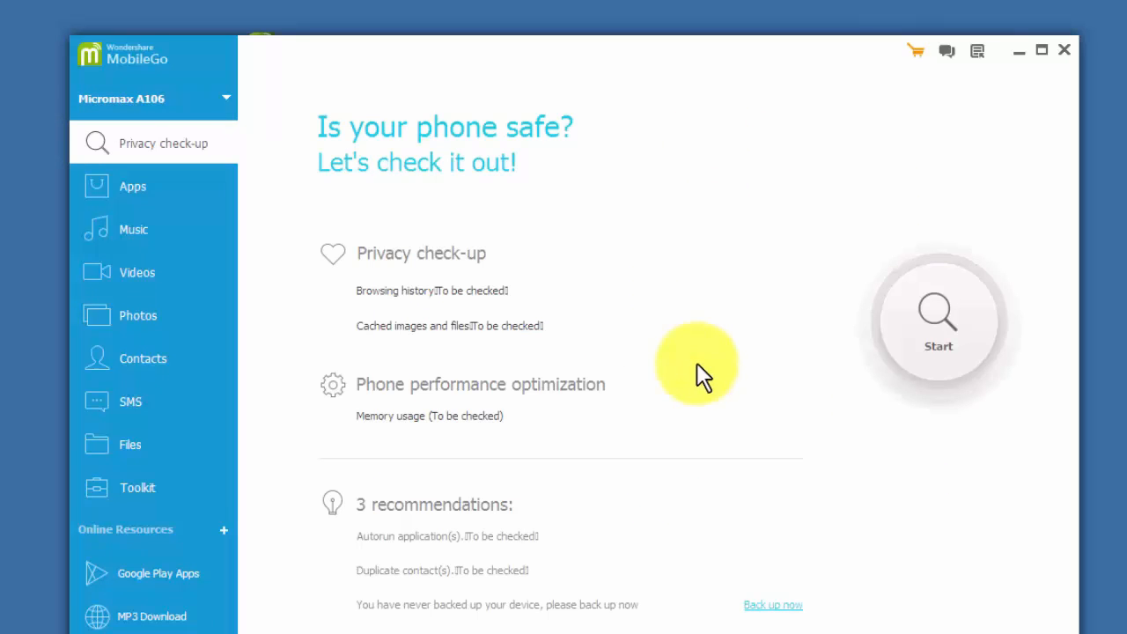
pyautogui.moveTo(383, 255)
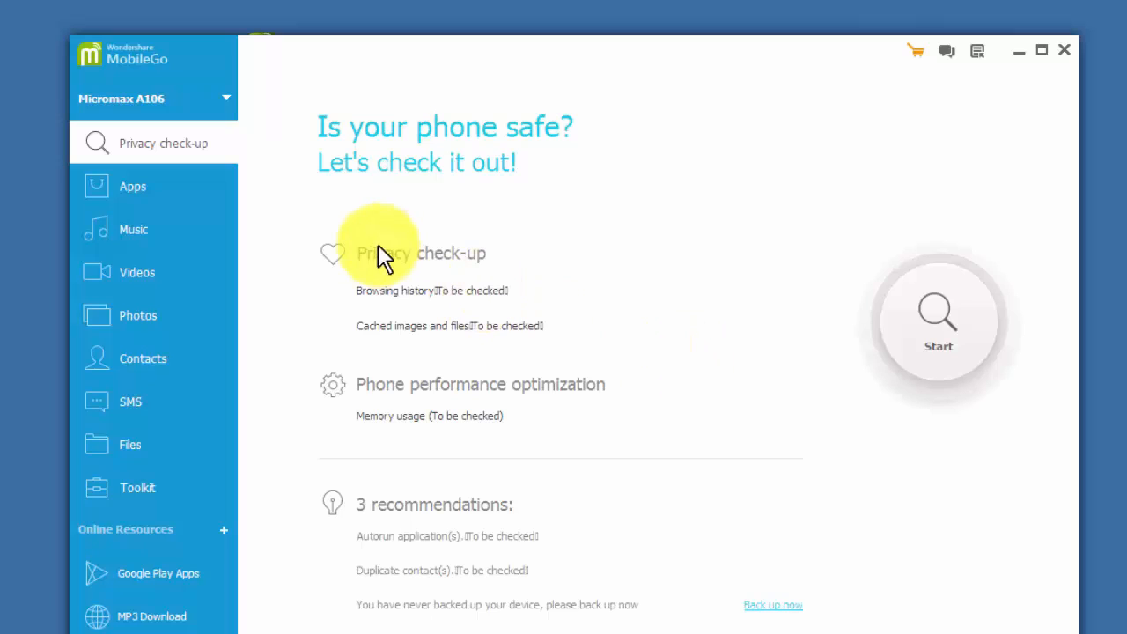
pyautogui.moveTo(212, 202)
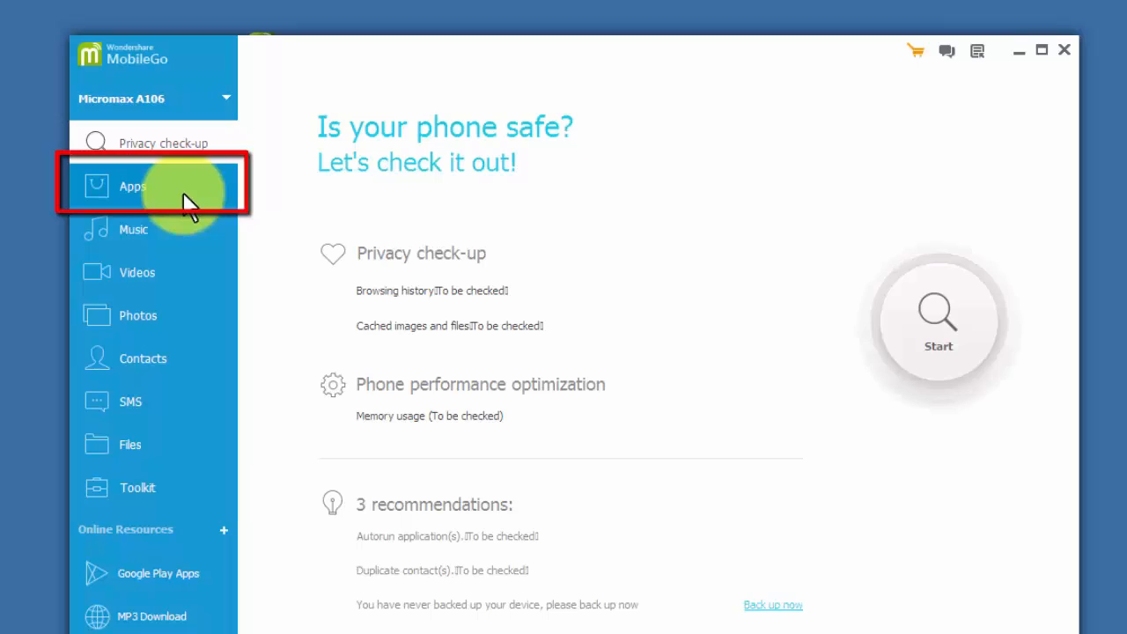
# - Install the com.devexpert.weather_4.5.2 APK from the desktop via Apps > Install
pyautogui.click(132, 186)
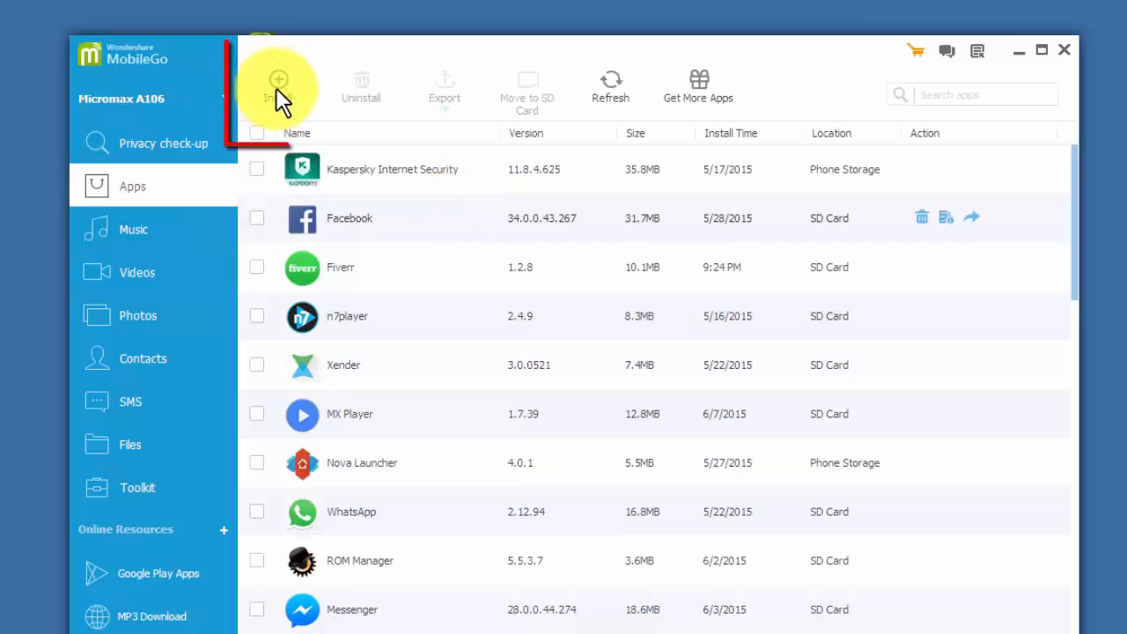
pyautogui.click(277, 79)
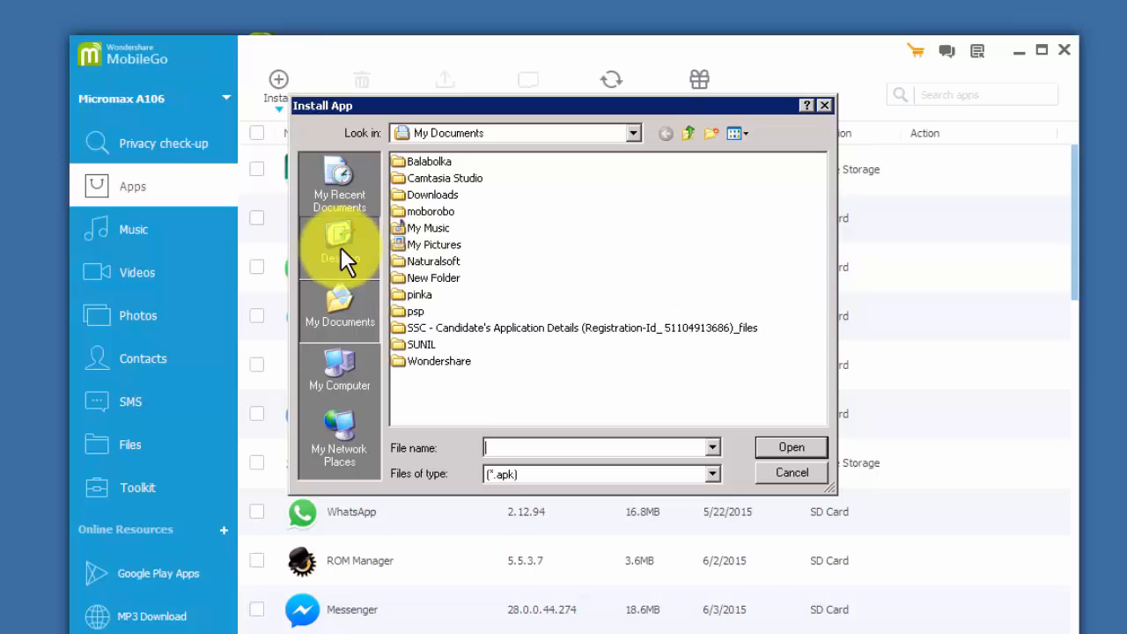
pyautogui.click(339, 243)
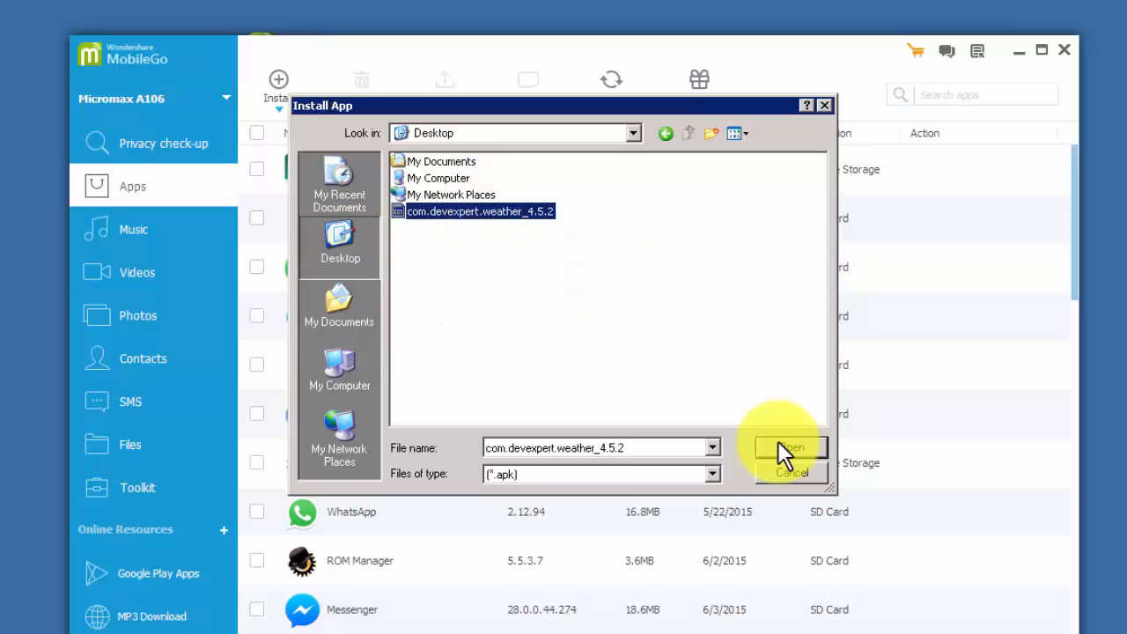
pyautogui.click(787, 448)
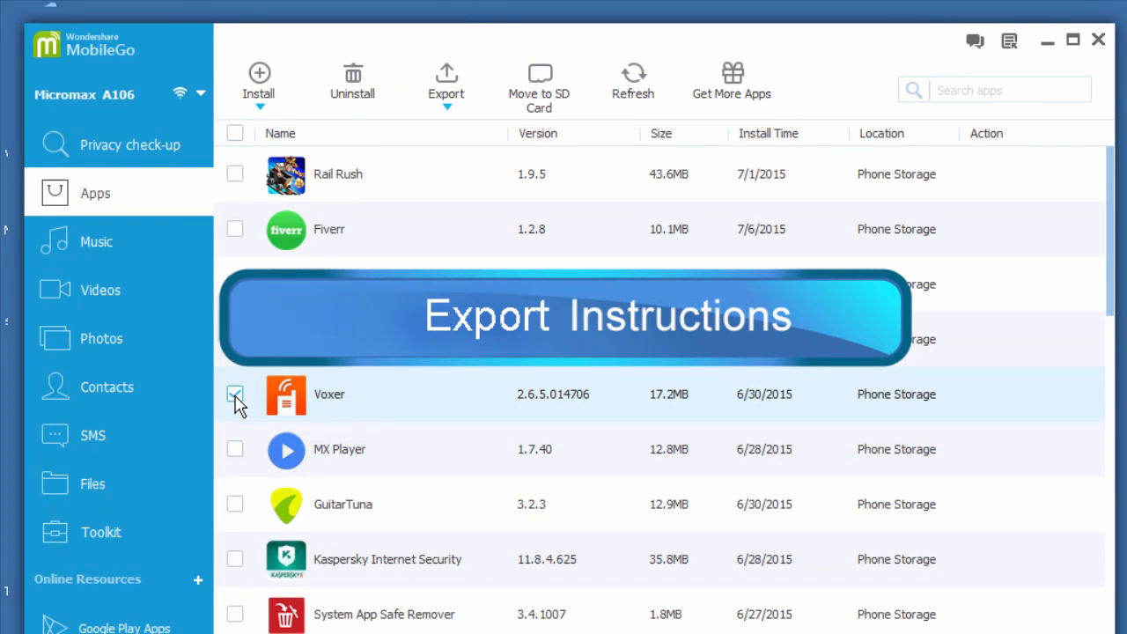
# - Export the Voxer app and save it to the desktop as Voxer
pyautogui.click(235, 394)
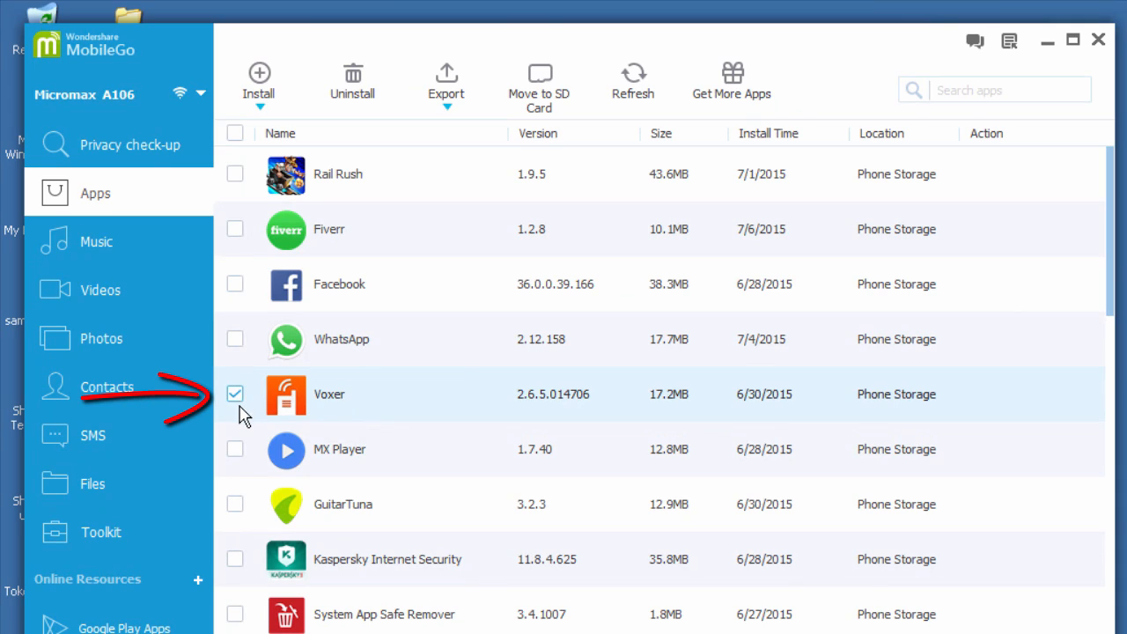
pyautogui.moveTo(471, 105)
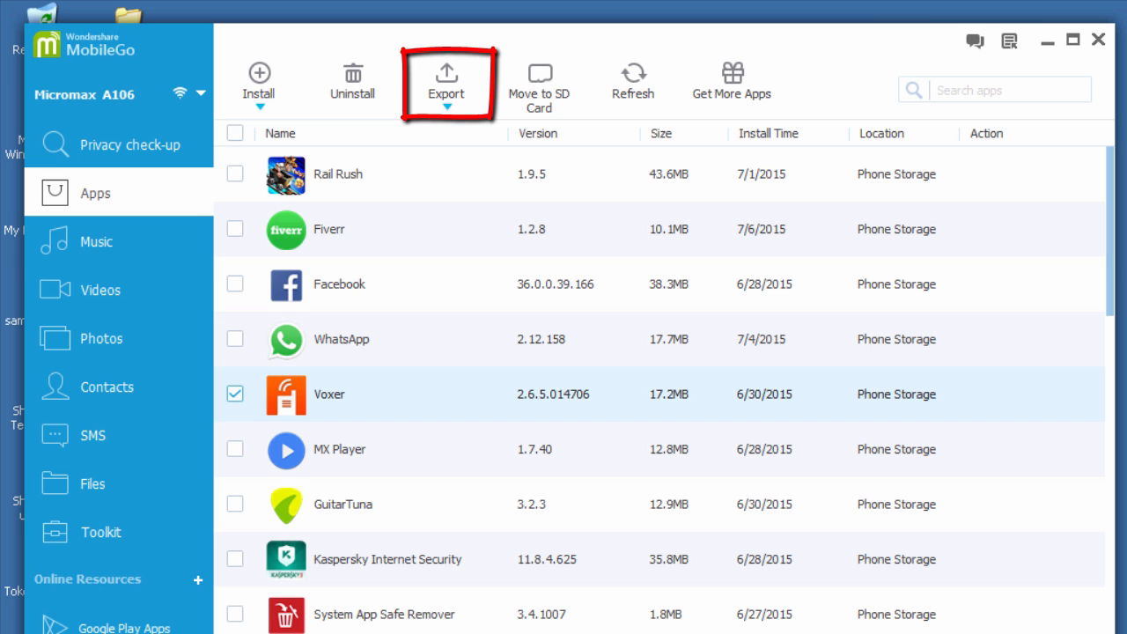
pyautogui.click(446, 79)
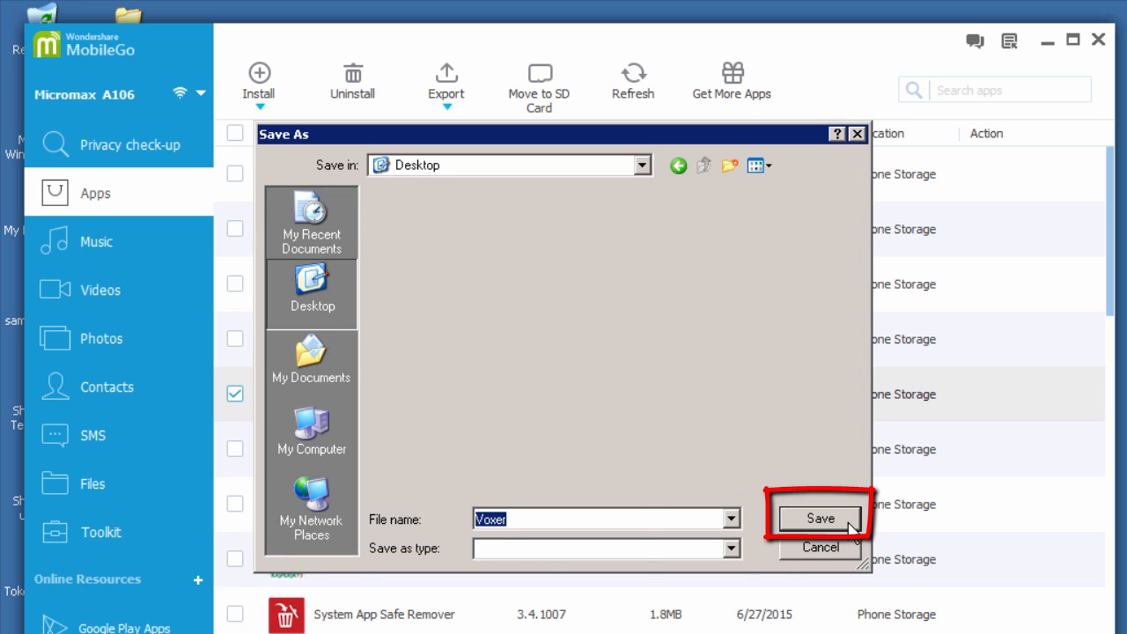
pyautogui.click(820, 518)
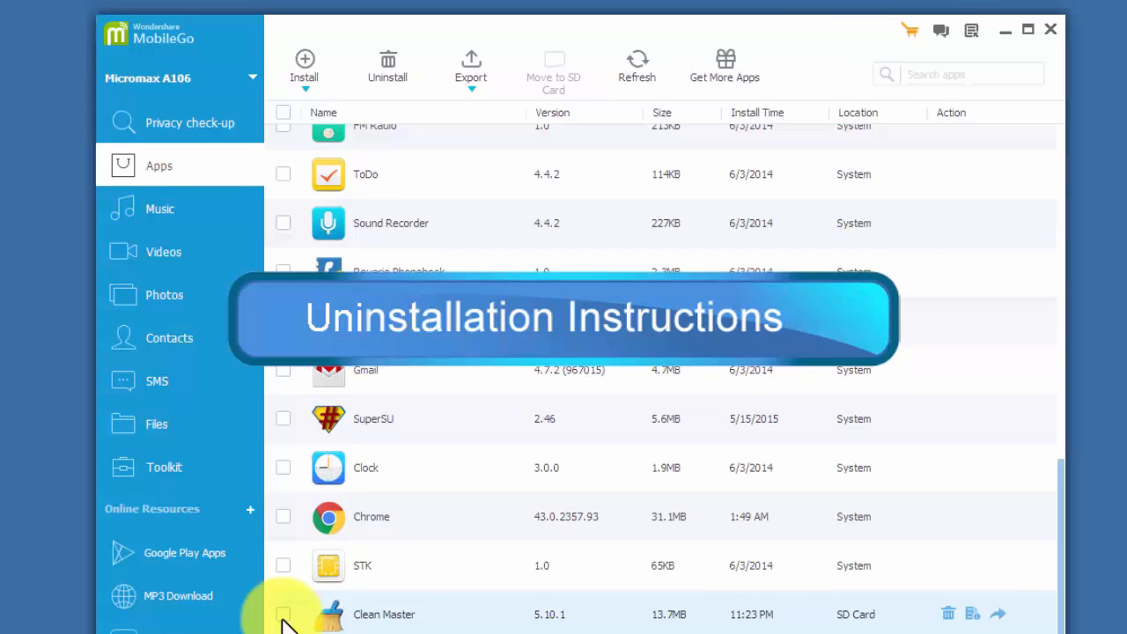
# - Select Clean Master in the Apps list and uninstall it
pyautogui.click(283, 613)
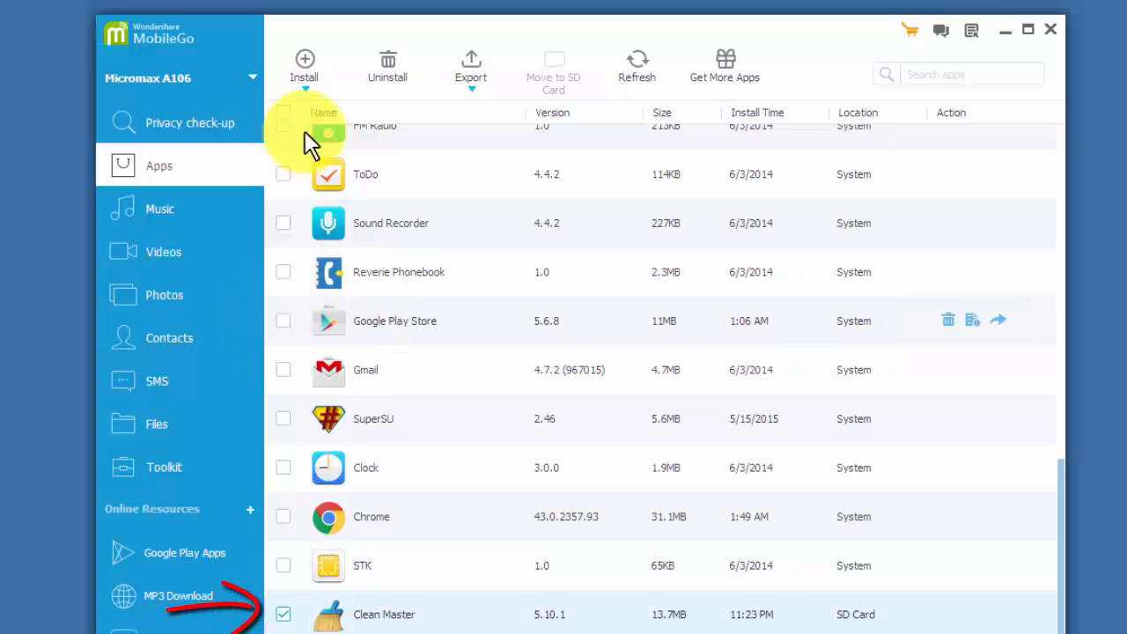
pyautogui.moveTo(387, 66)
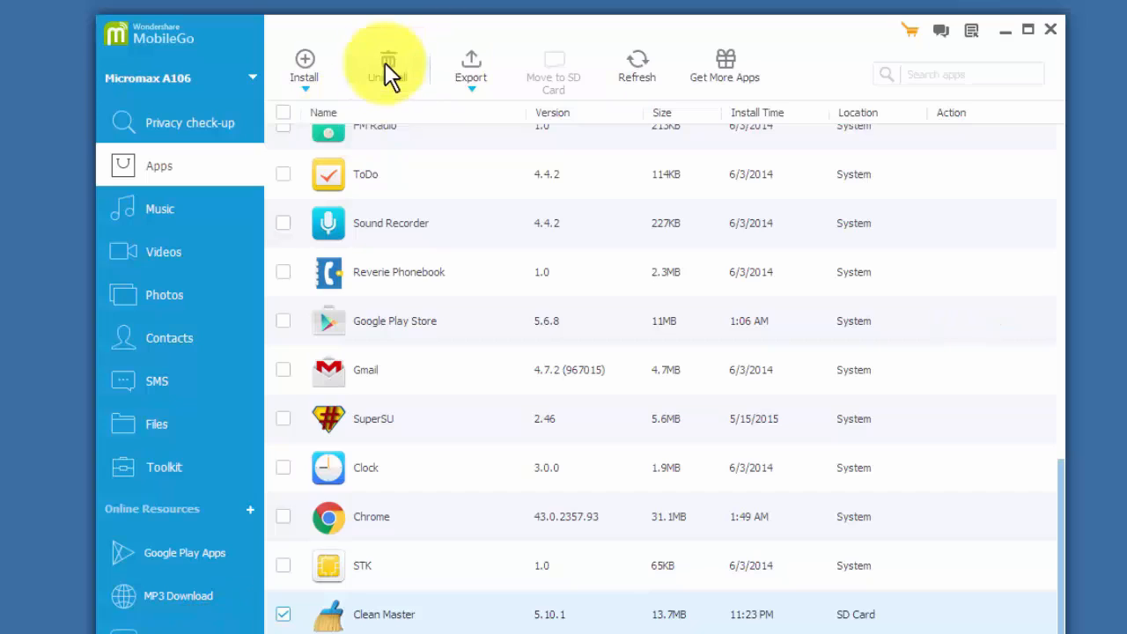
pyautogui.click(388, 66)
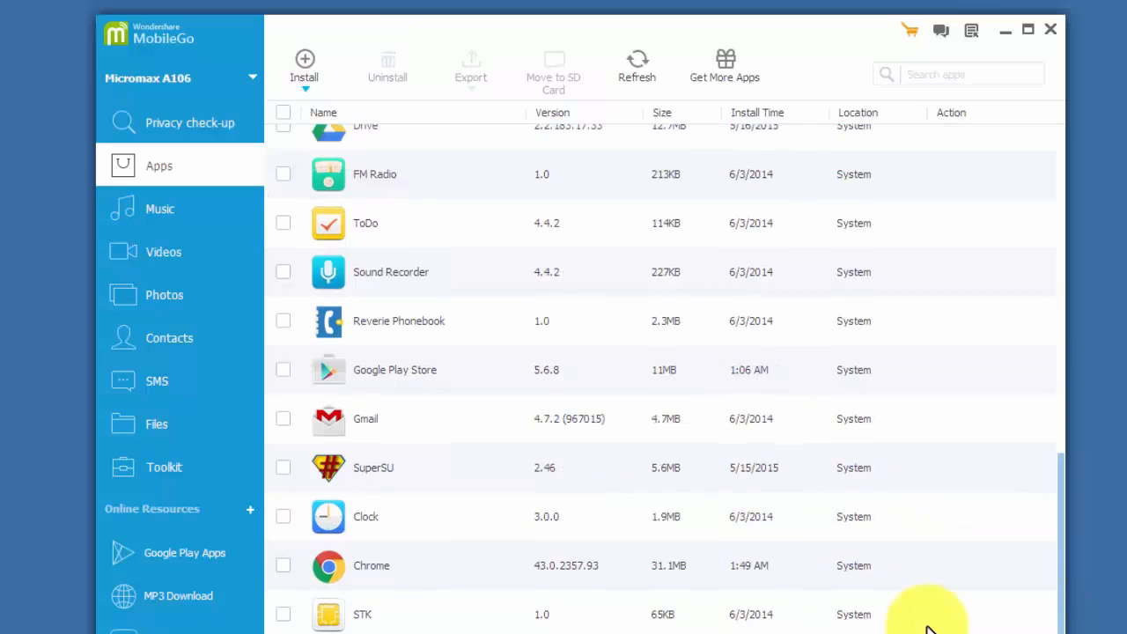
pyautogui.moveTo(1057, 621)
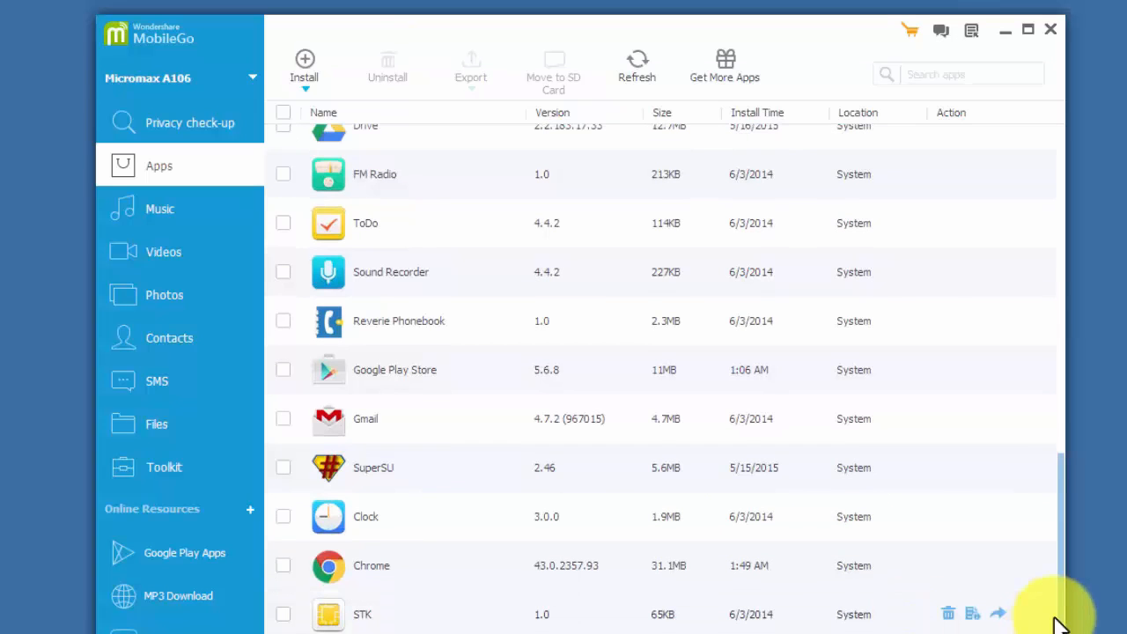
pyautogui.moveTo(868, 590)
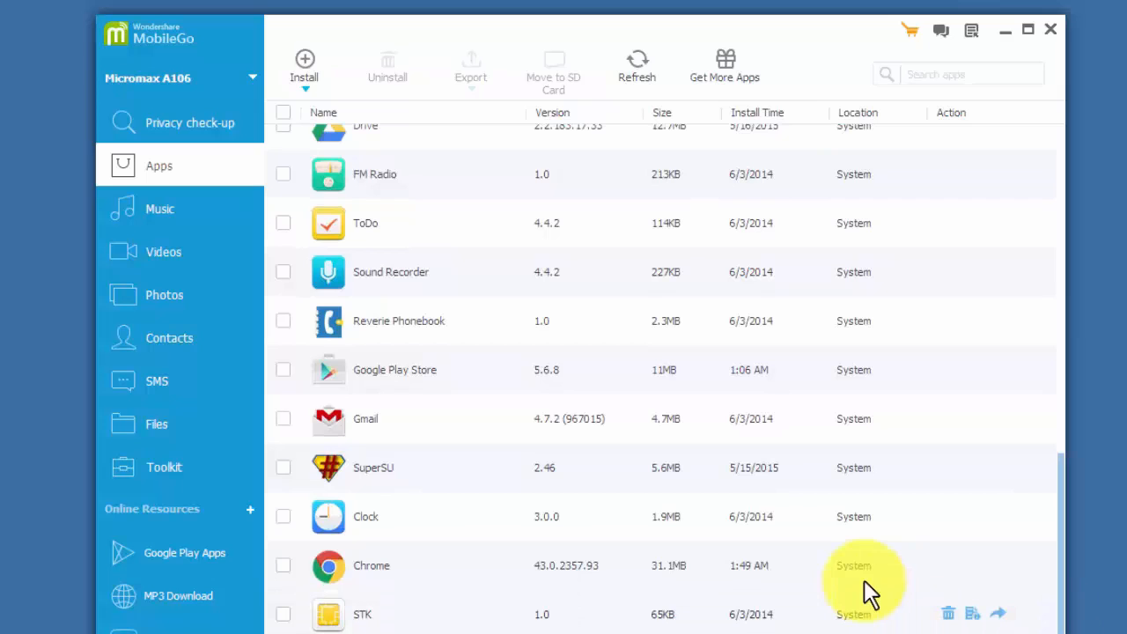
pyautogui.moveTo(762, 484)
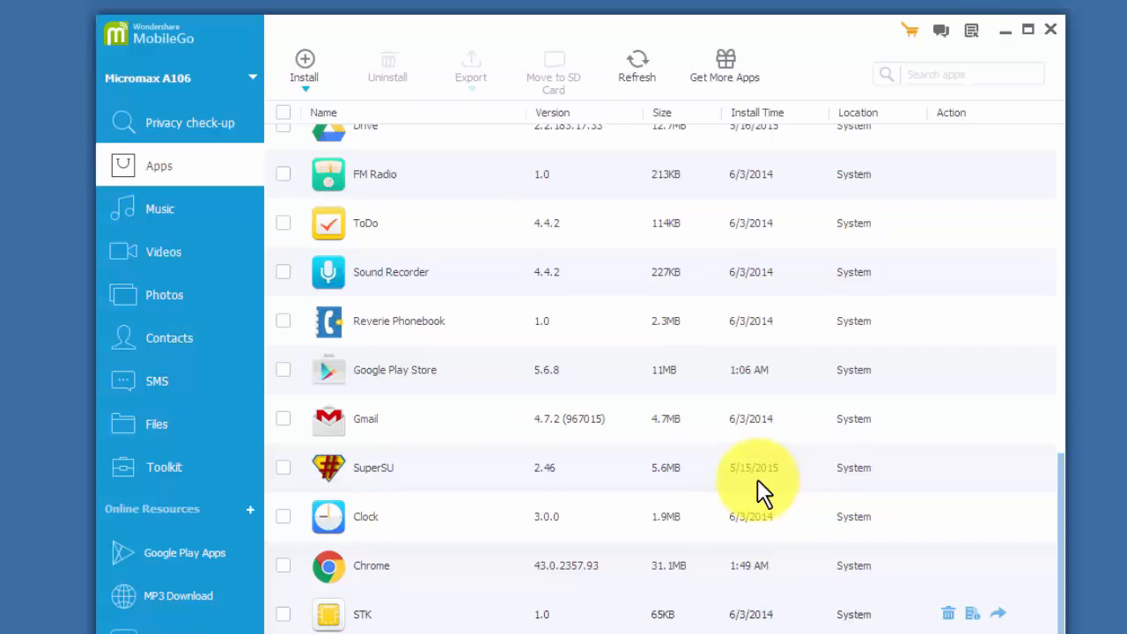